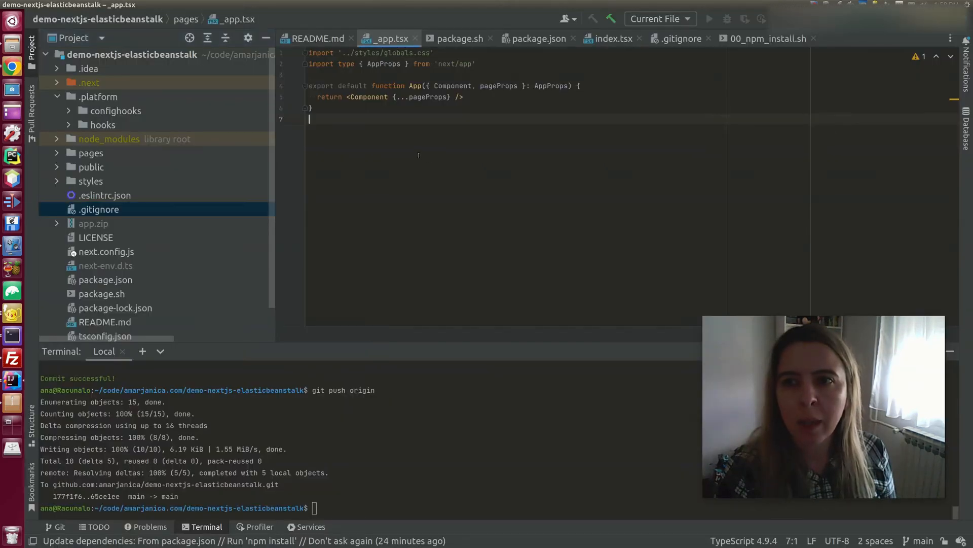
- Create the nginx and conf.d directories nested under .platform
left_click(99, 96)
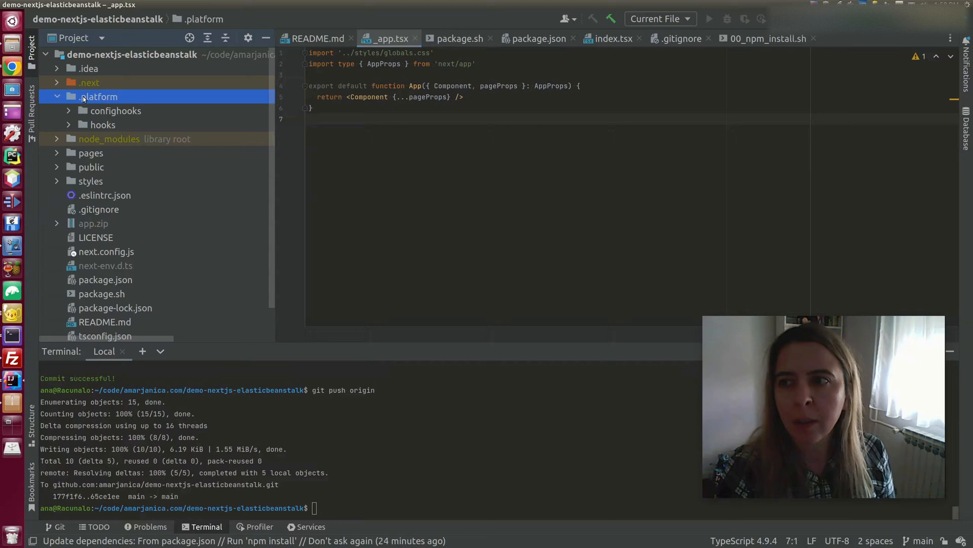
right_click(98, 96)
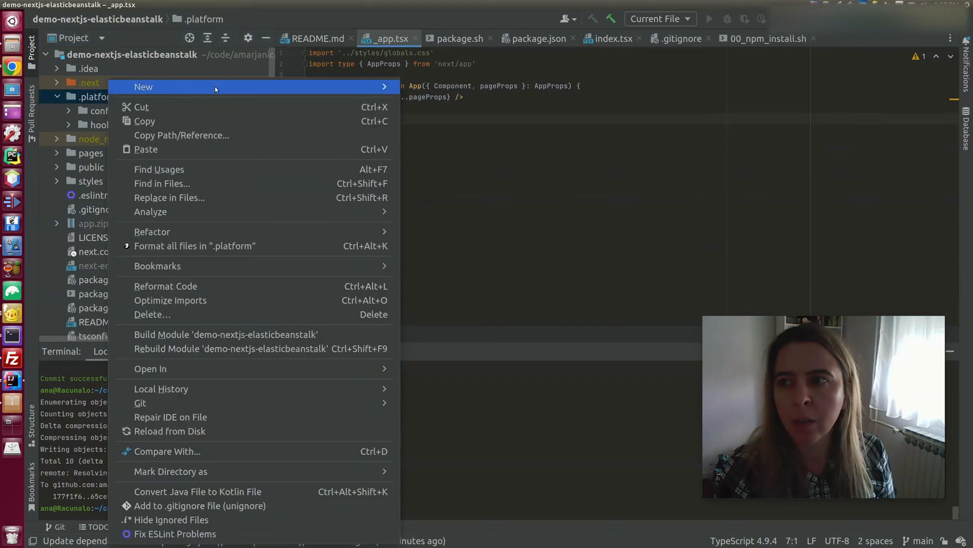
left_click(143, 86)
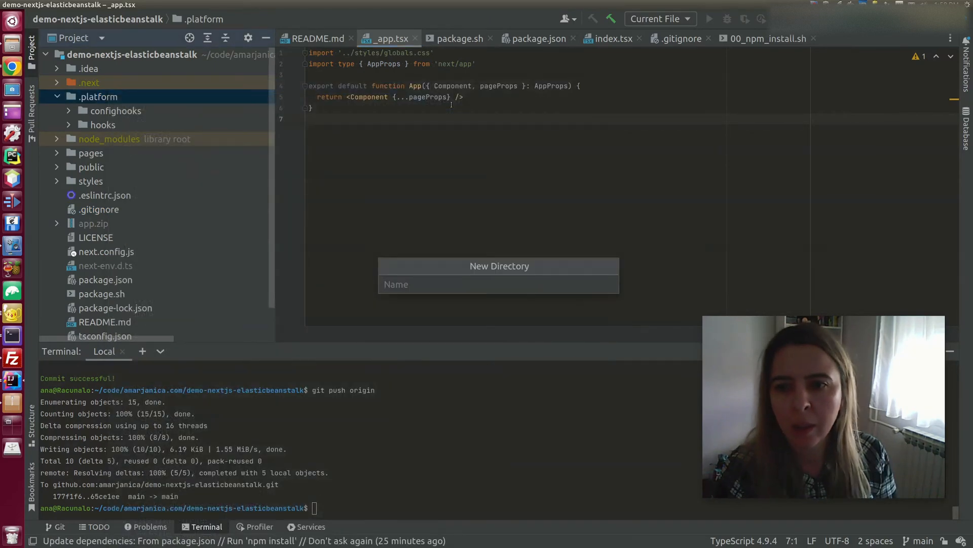
type("ngin")
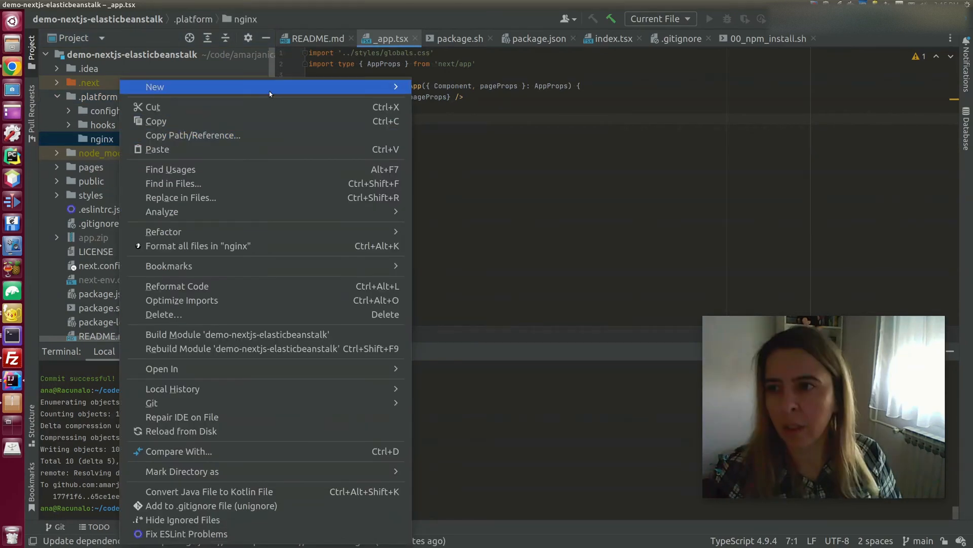
left_click(155, 86)
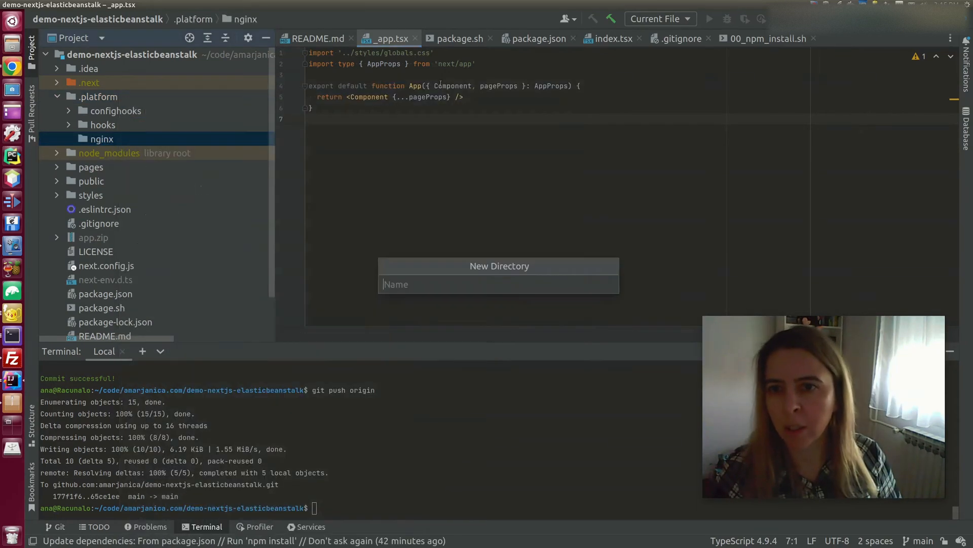
type("conf.d")
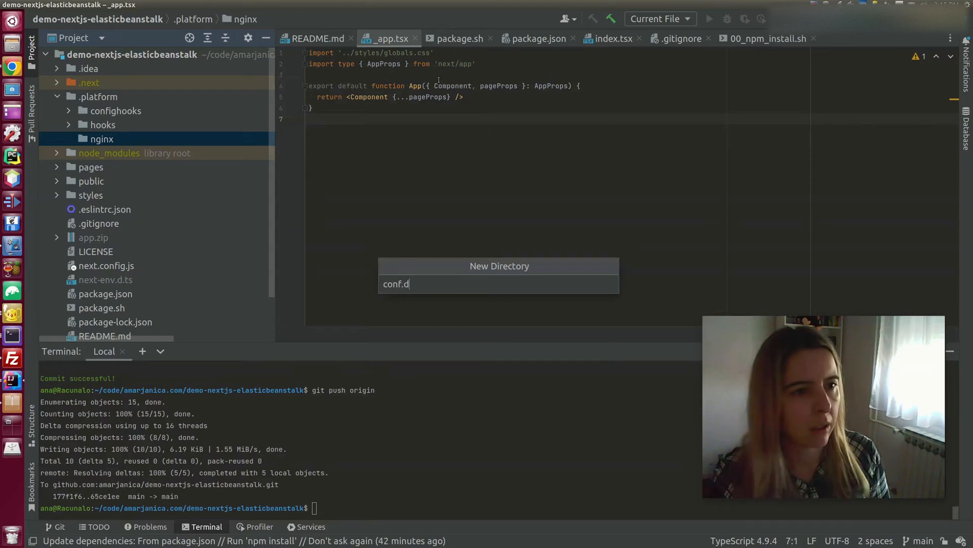
key("Enter")
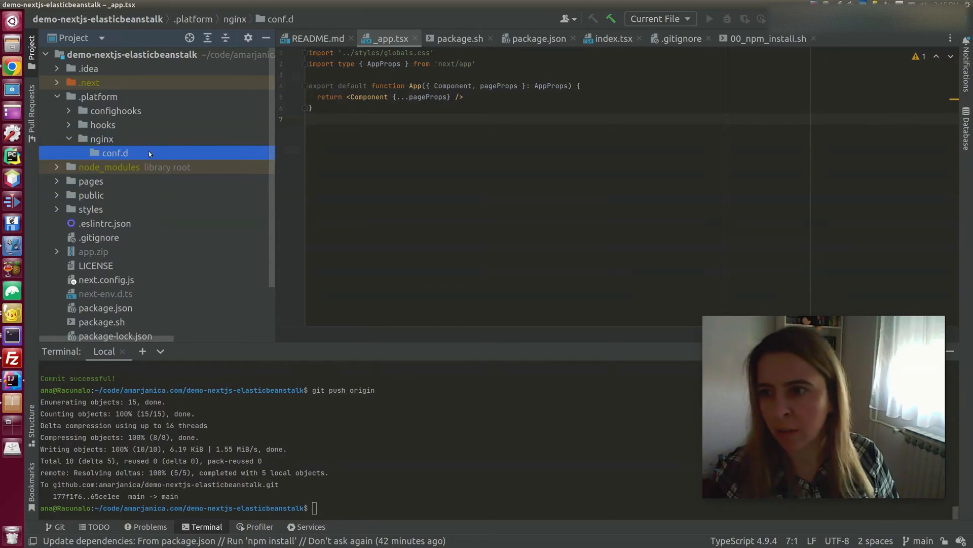
- Add the elasticbeanstalk directory under conf.d and start the 00_application.conf file in it
right_click(115, 153)
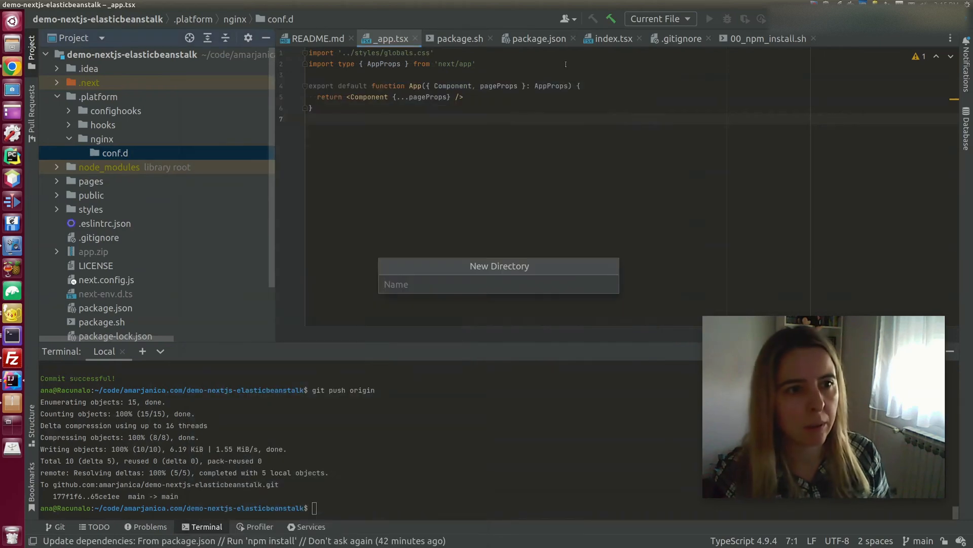
type("elasticbne")
type("00_applicati")
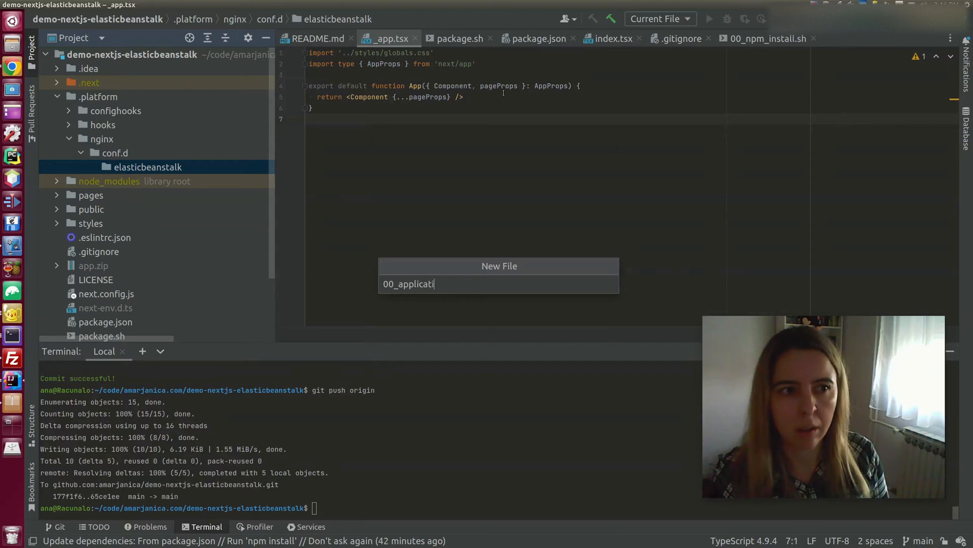
type("on.confg")
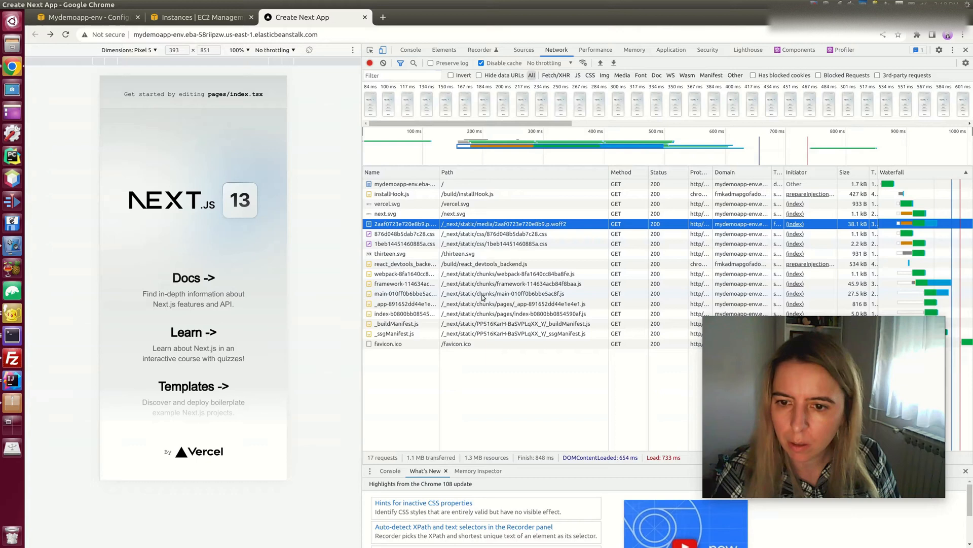
left_click(388, 344)
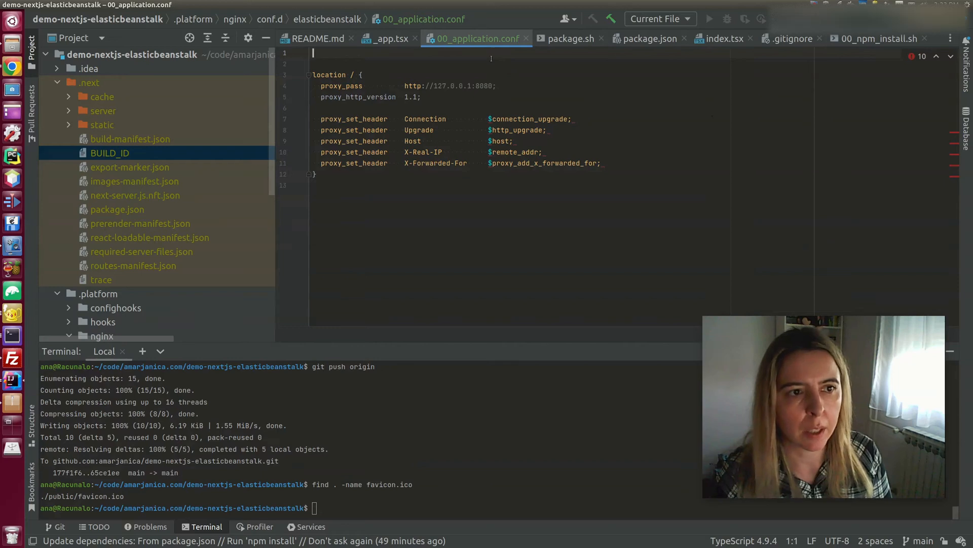
- Write the _next/static and favicon.ico location blocks with alias to public/favicon.ico, sendfile on and expires 30d
type("loca")
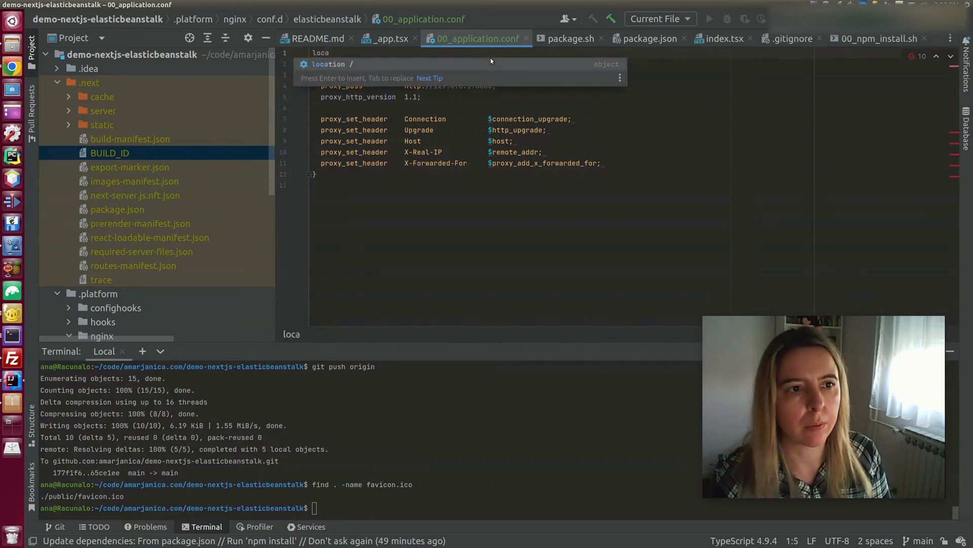
type("tion ^~ /_next/static/ {")
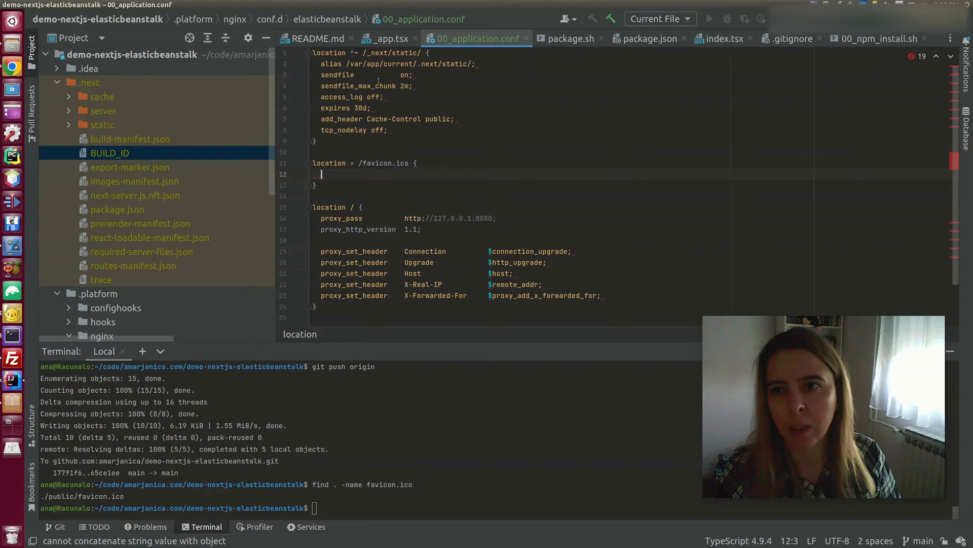
type("al")
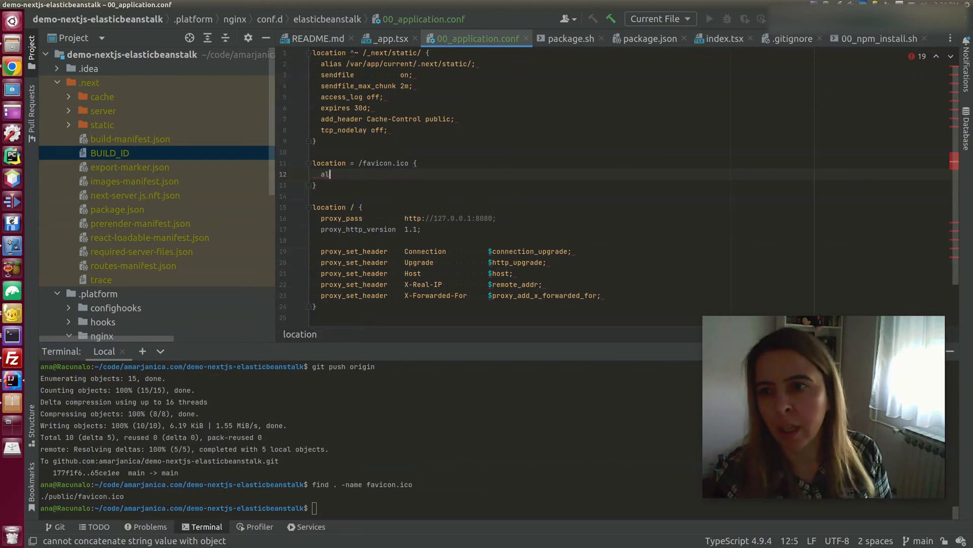
type("is /var/app/current/.next/static/;")
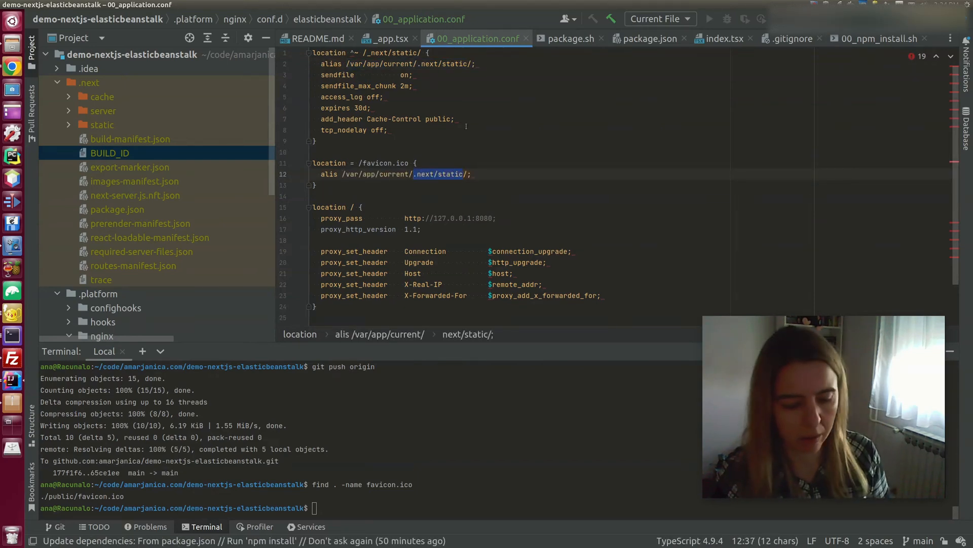
type("public/f")
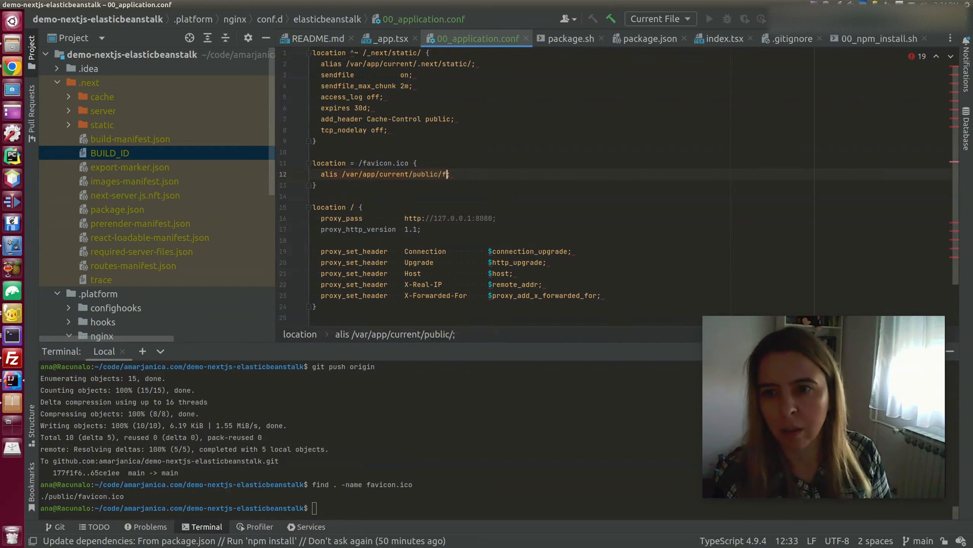
type("favicon.ico;")
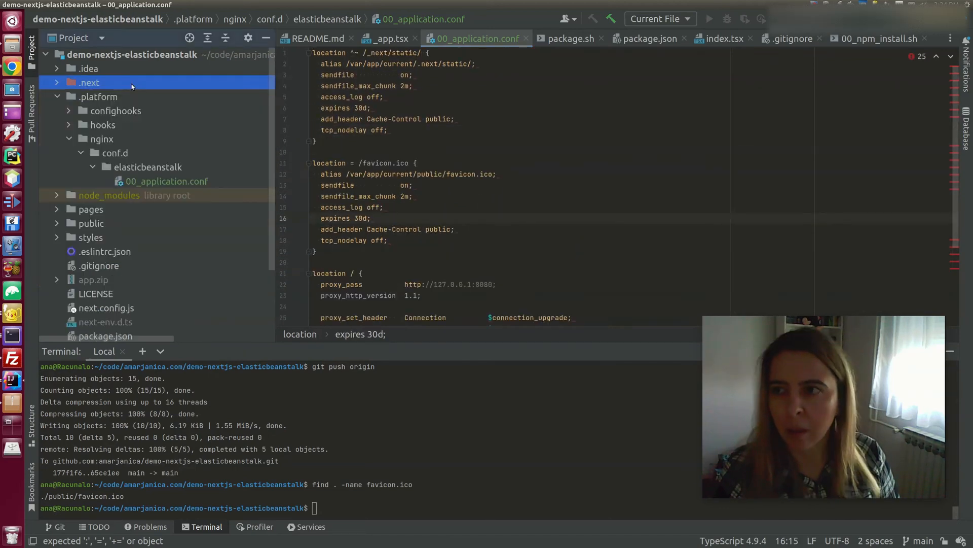
- Remove the old app.zip and rerun ./package.sh to rebuild the archive with the nginx config
left_click(90, 82)
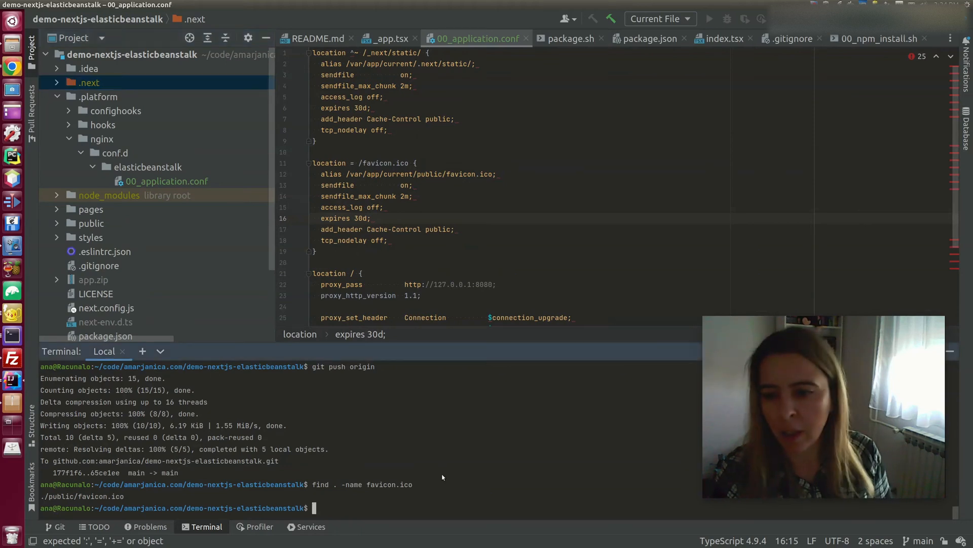
type("./package.sh")
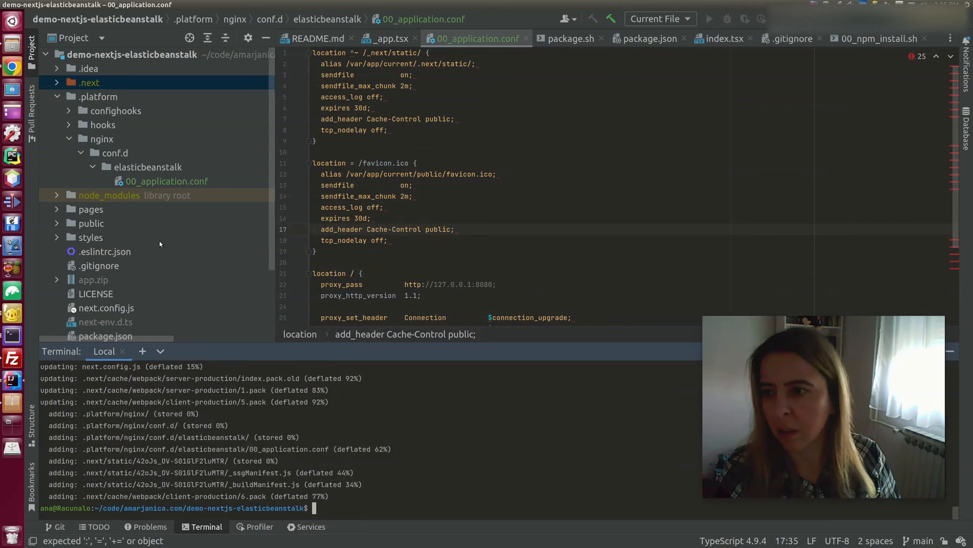
left_click(94, 280)
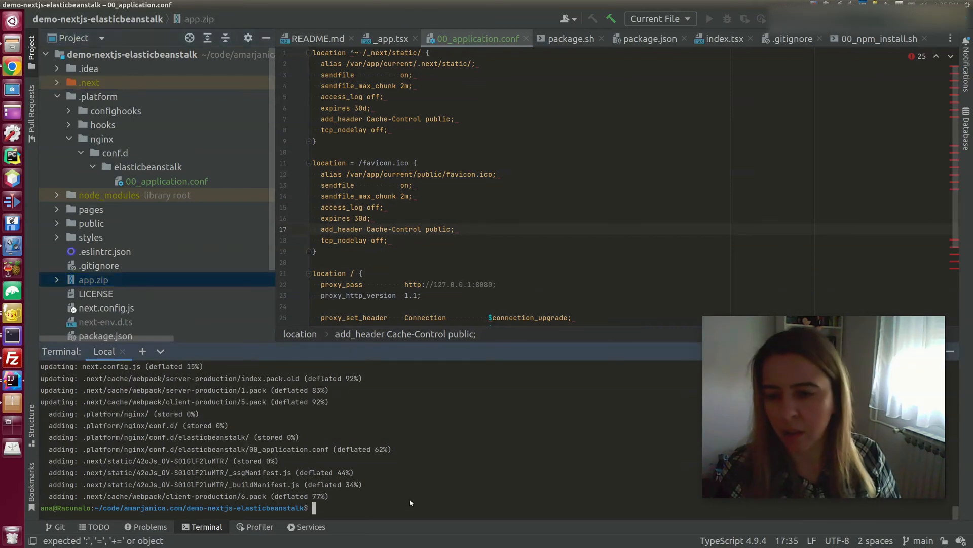
type("rm -rf app.zip")
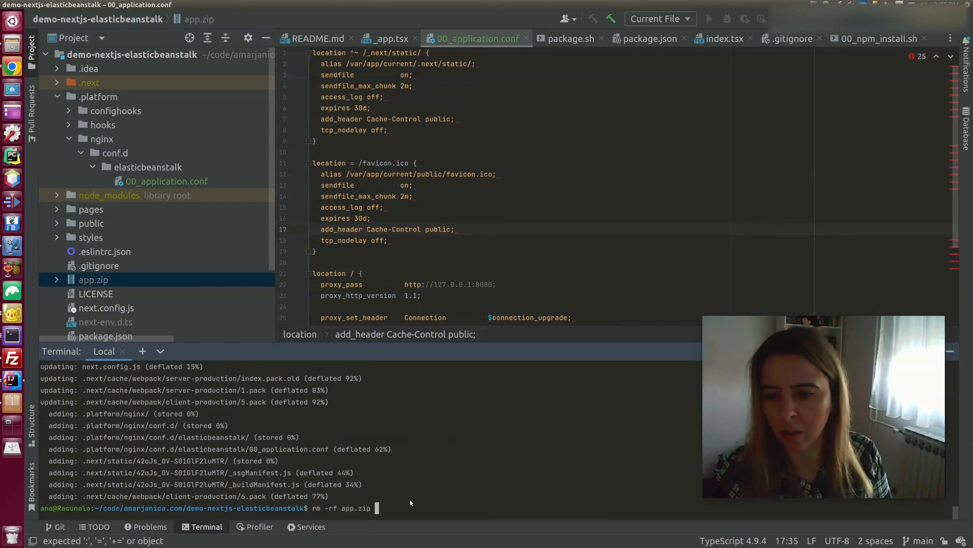
type("./package.sh")
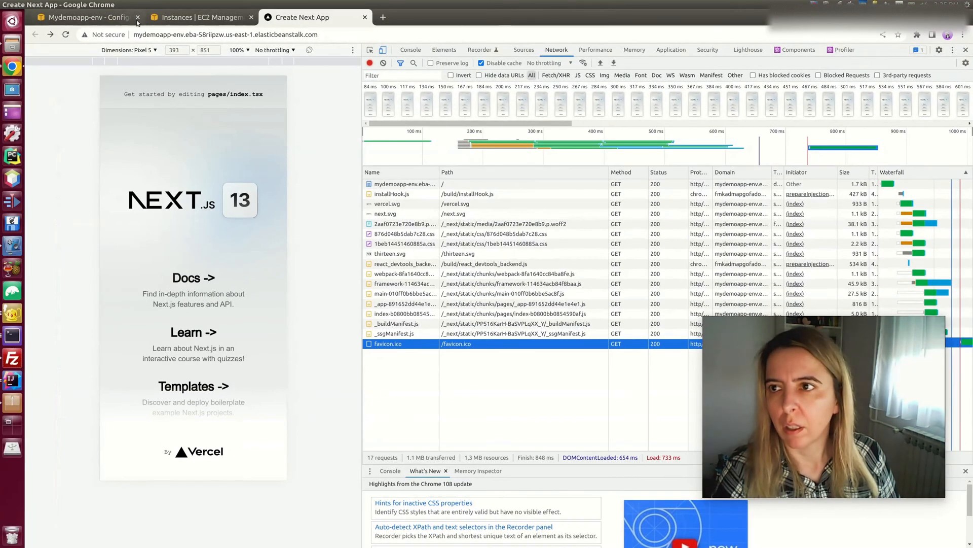
- Upload app.zip to Elastic Beanstalk as version mydemoapp-source-3
left_click(84, 17)
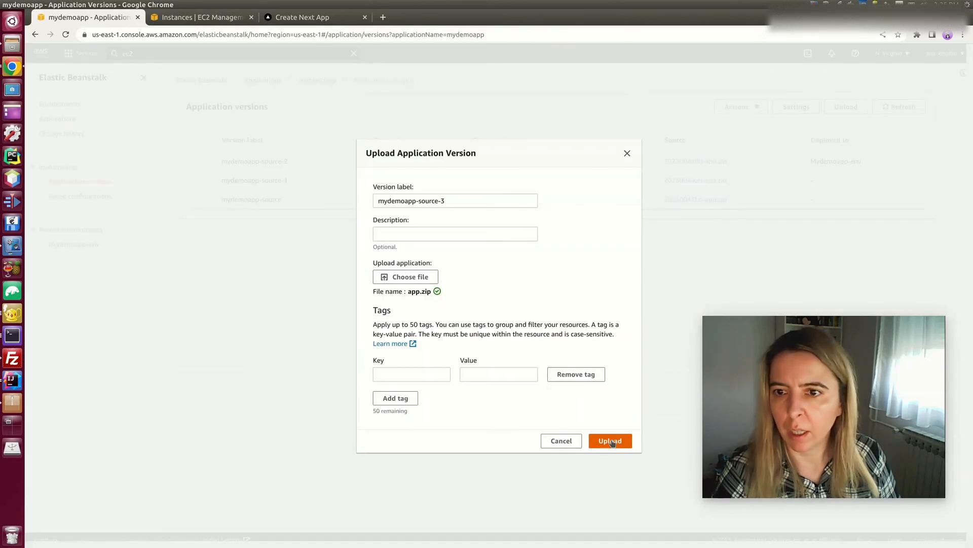
left_click(610, 440)
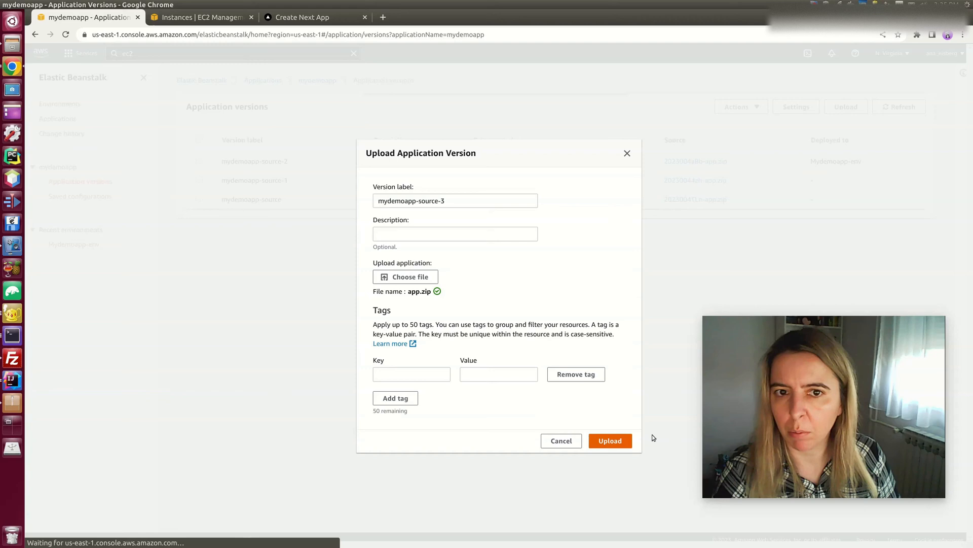
left_click(609, 440)
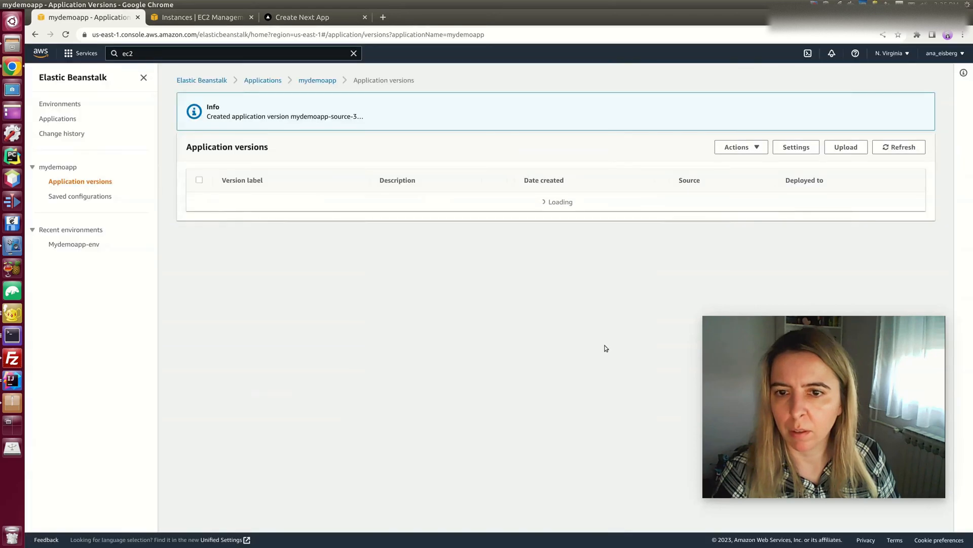
- Deploy mydemoapp-source-3 to the Mydemoapp-env environment
left_click(737, 146)
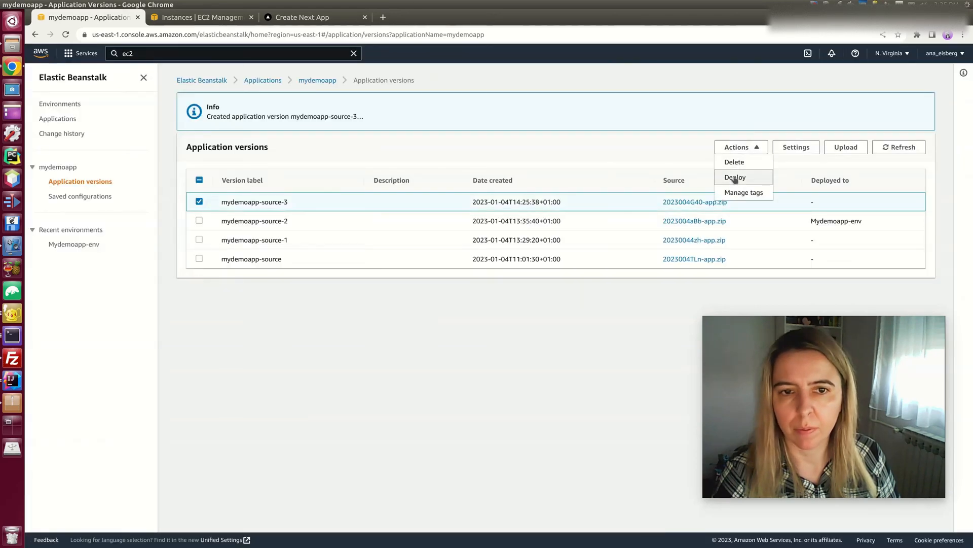
left_click(735, 176)
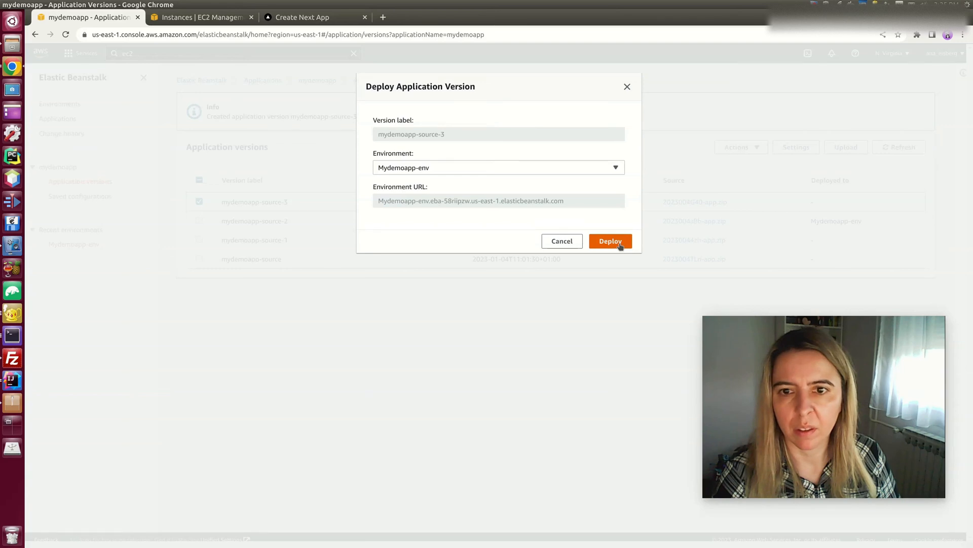
left_click(609, 241)
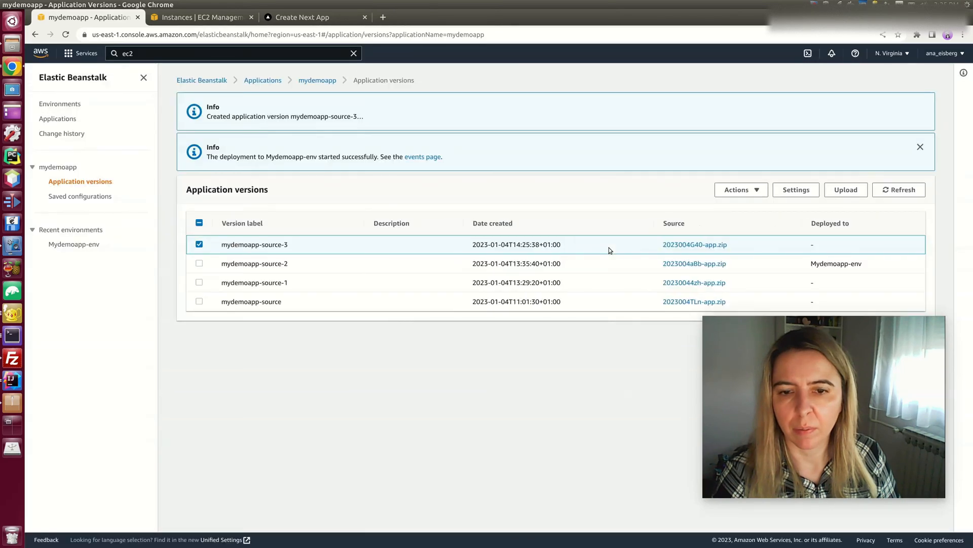
mouse_move(422, 156)
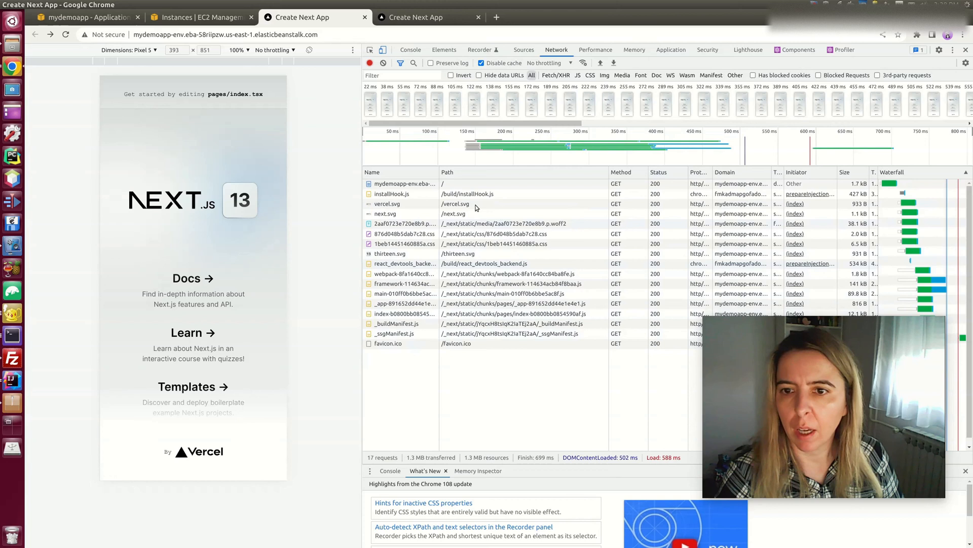
- Reload the deployed Next.js app and review its _next/static and favicon.ico network requests
left_click(404, 274)
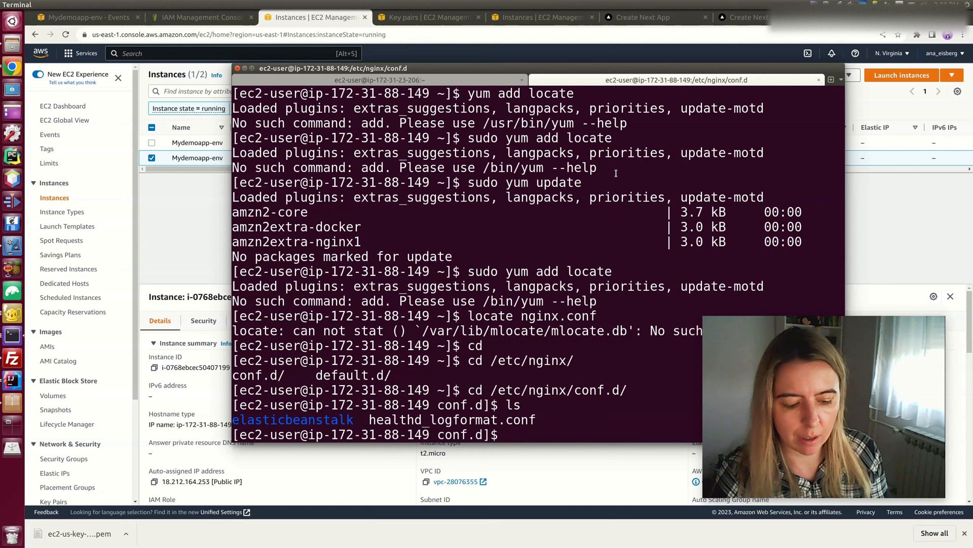
- Navigate into conf.d/elasticbeanstalk on the EC2 instance and read through the deployed 00_application.conf
type("pwd")
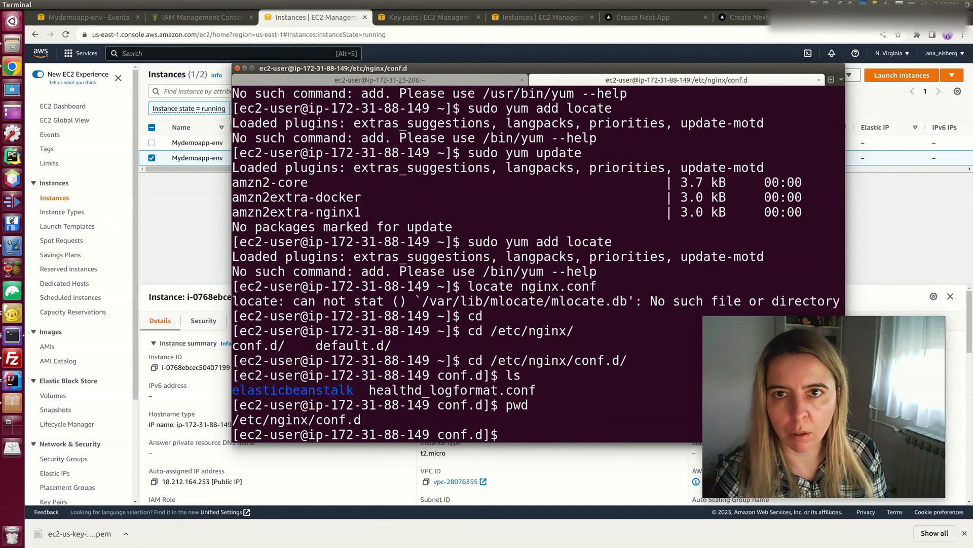
type("c")
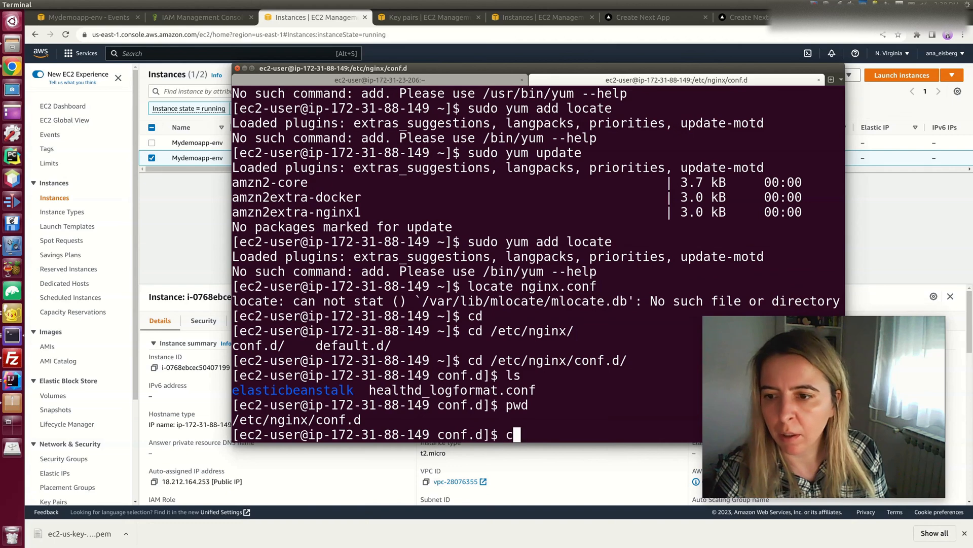
type("d elasticbeanstalk/")
type("cat 00_application.conf")
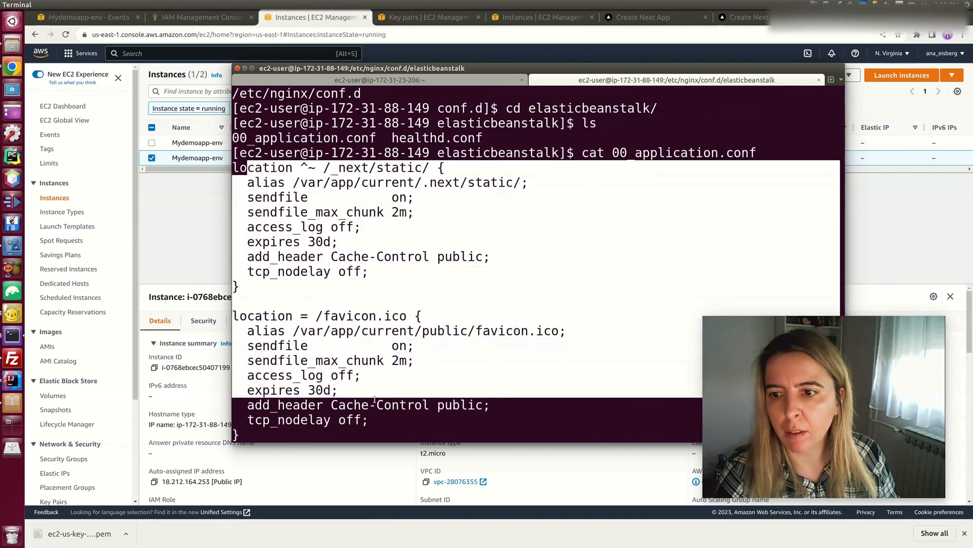
scroll("down", 3)
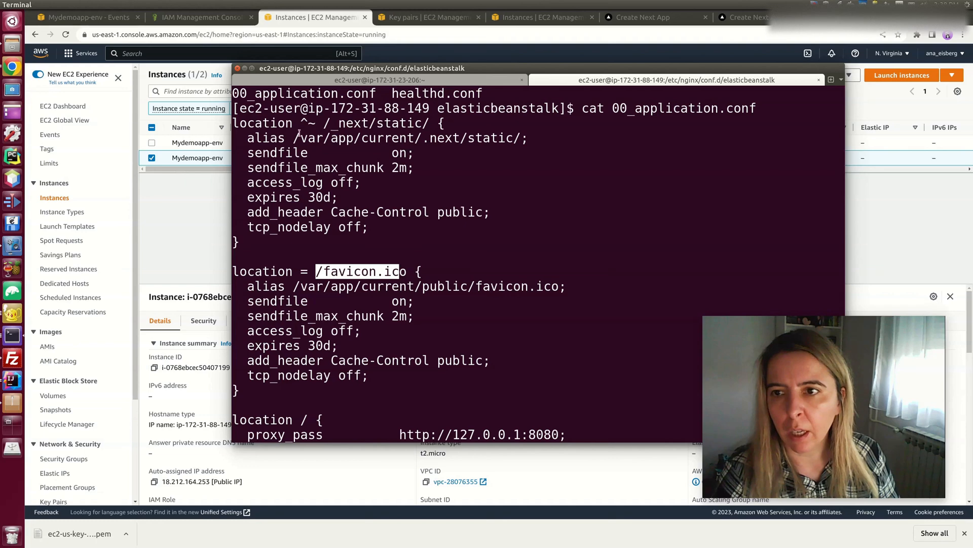
scroll("down", 3)
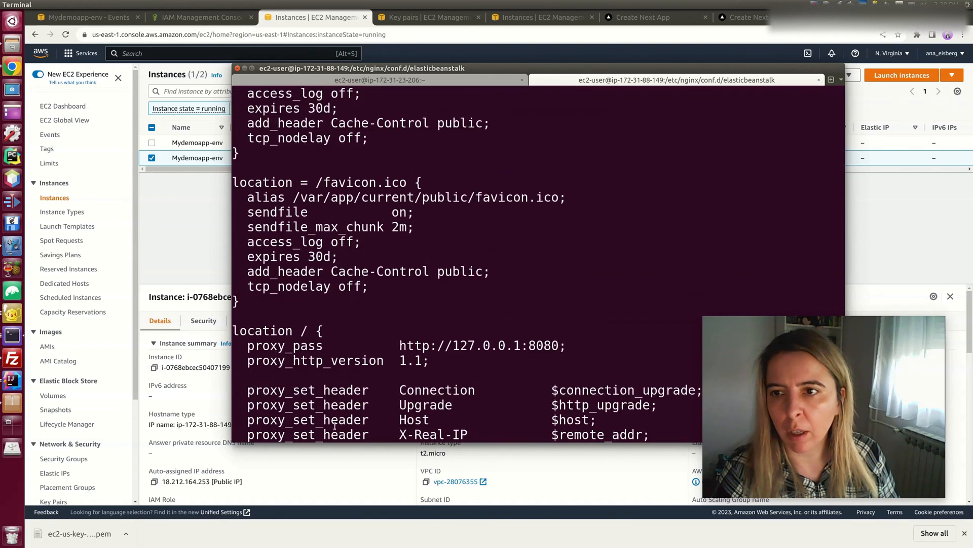